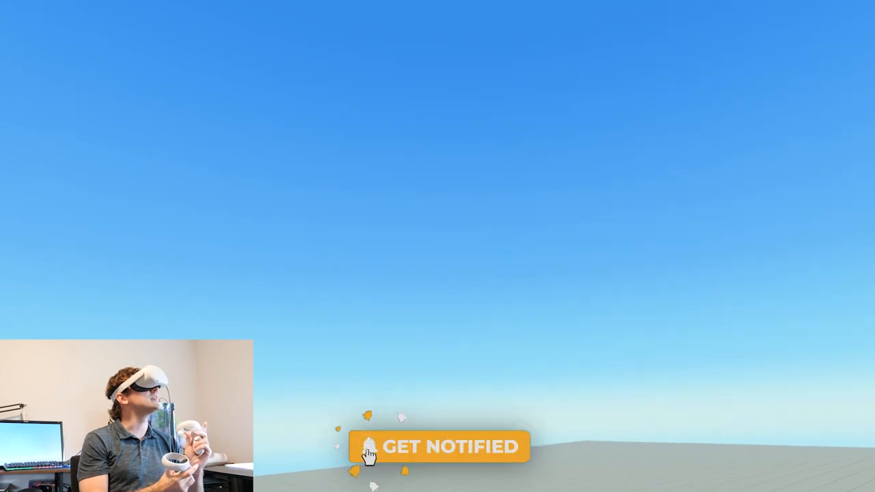
Step: Show the Scripts tab's Console from the build menu in the empty world
click(441, 446)
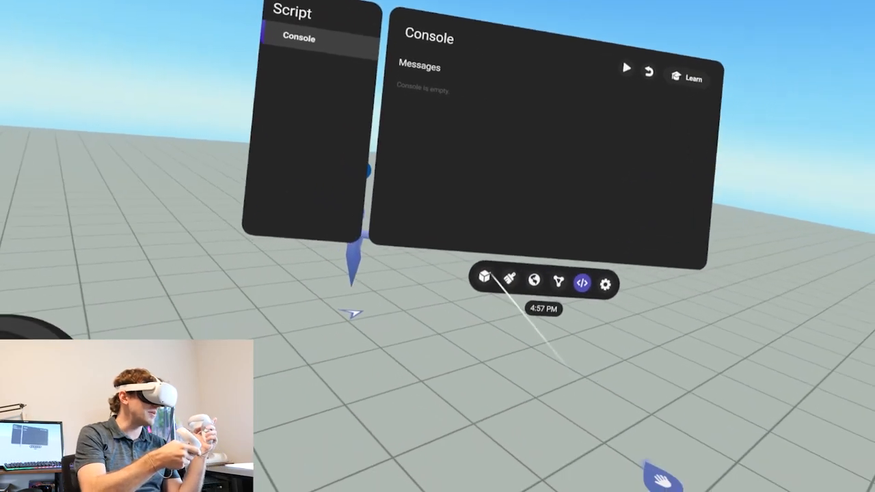
Step: Add cube blocks from the Shapes library to form a leg and foot
click(483, 283)
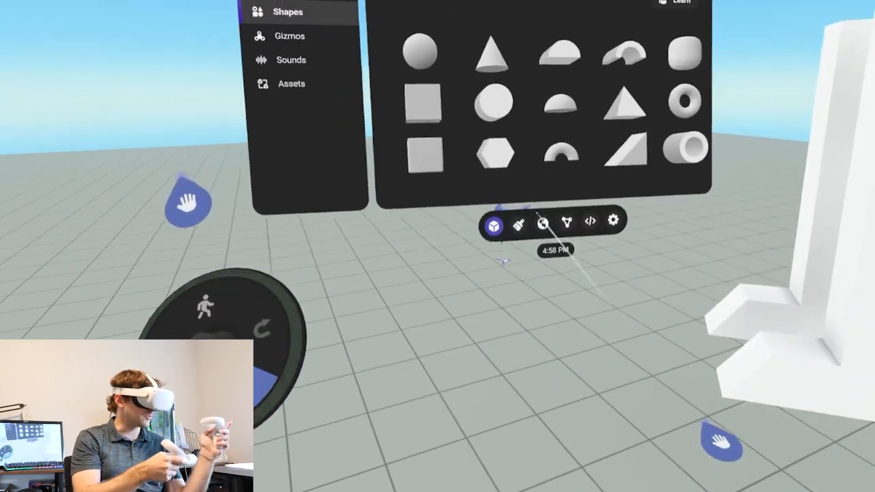
click(518, 225)
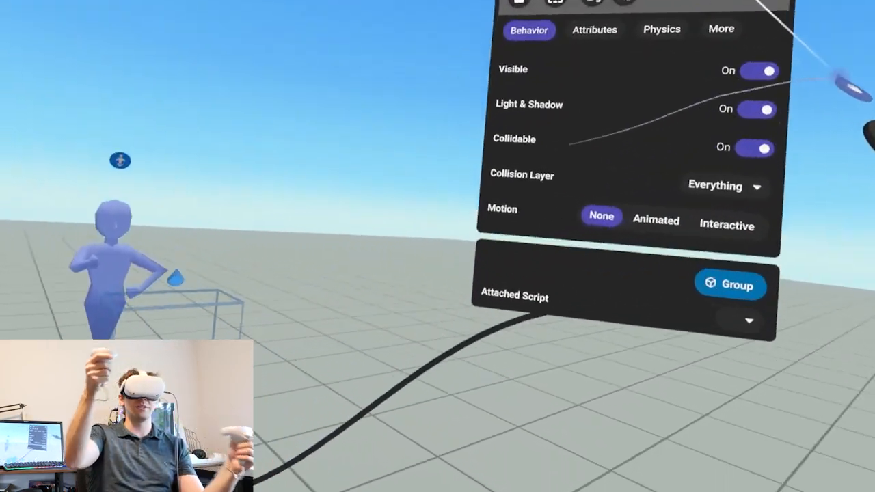
Step: Set the legs group's Motion to Interactive and Interaction to Grabbable
click(727, 225)
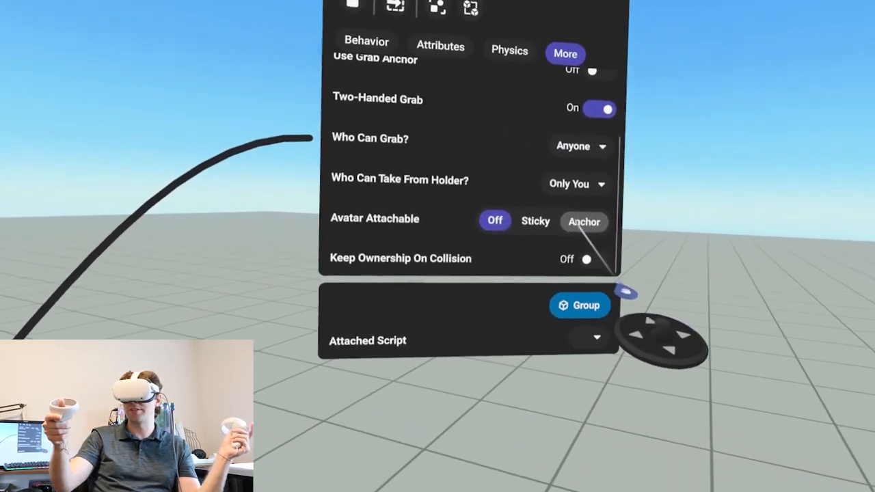
click(585, 221)
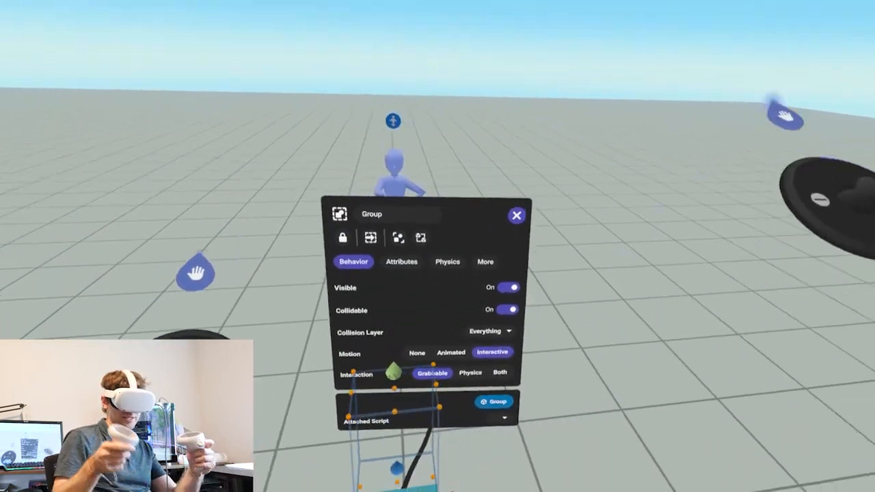
Step: Set Avatar Attachable to Anchor on the Torso at position 0, -0.20, 0
click(485, 262)
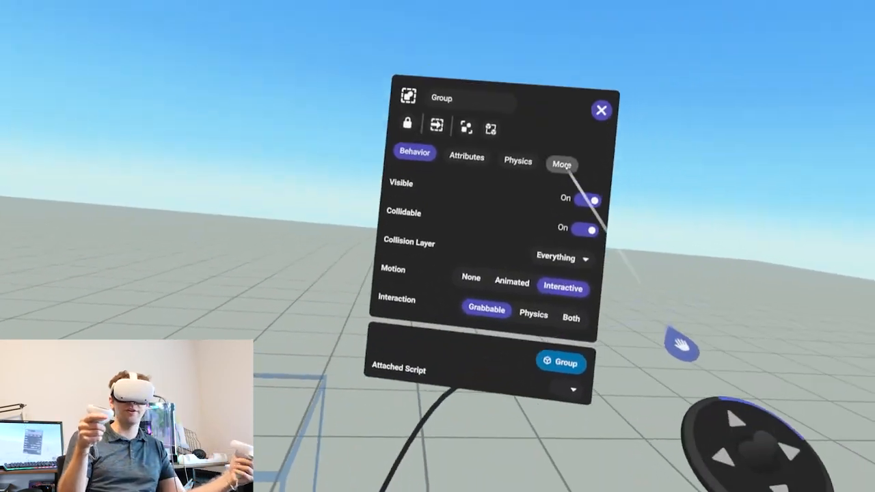
click(562, 164)
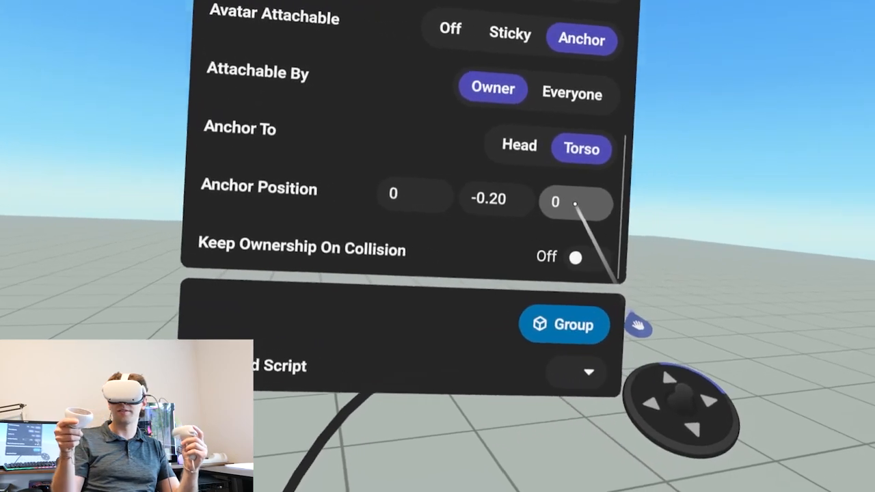
click(575, 202)
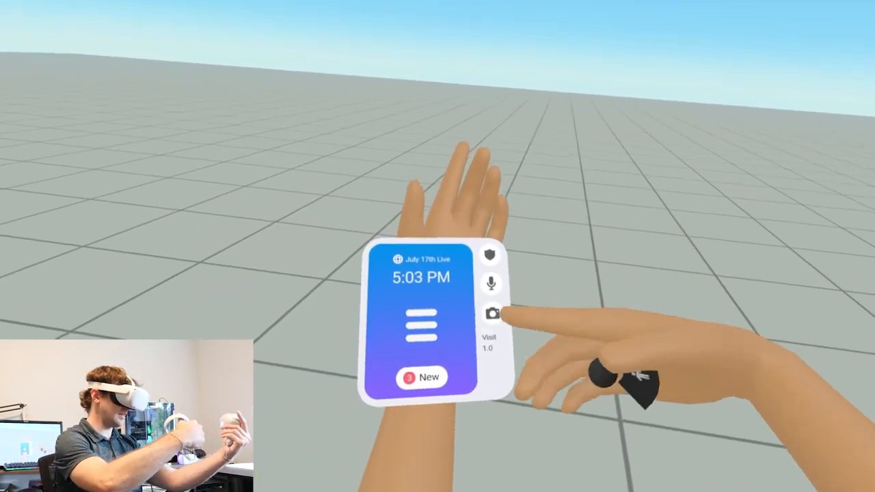
Step: Preview the attachable legs, then return to Build mode via the wrist menu
click(491, 313)
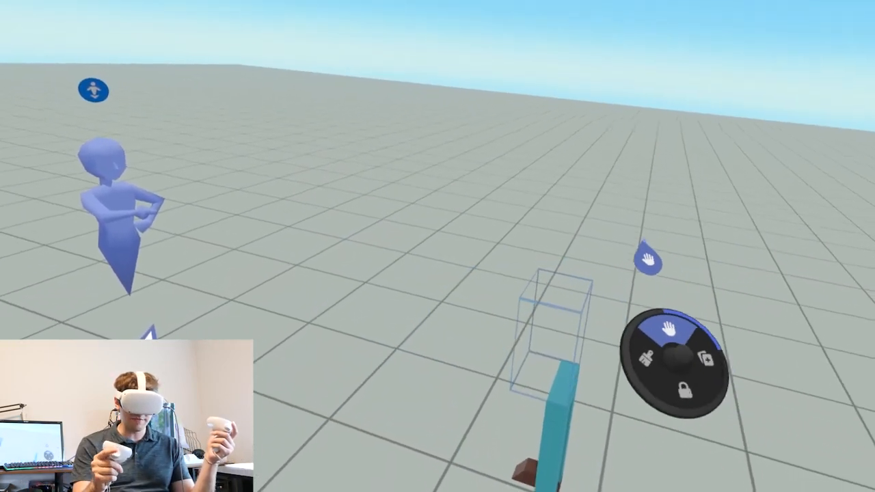
Step: Create Vector variables orgPos and orgRot in the Legs script
click(584, 285)
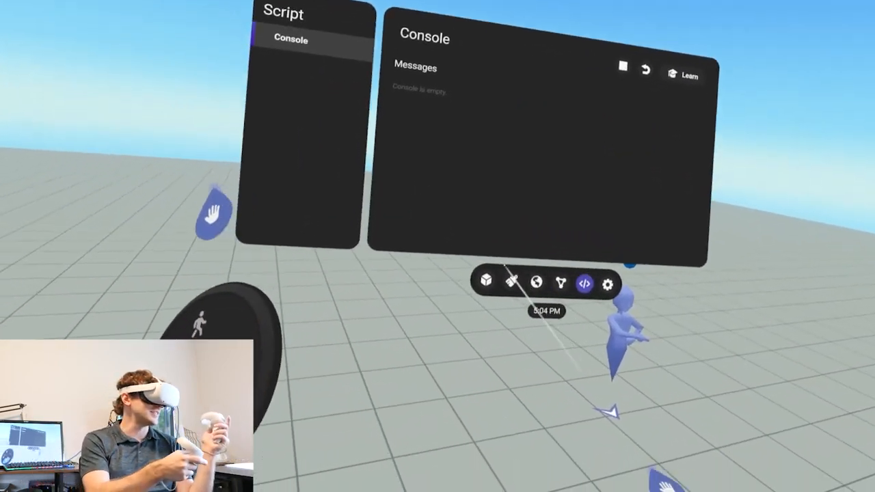
click(505, 284)
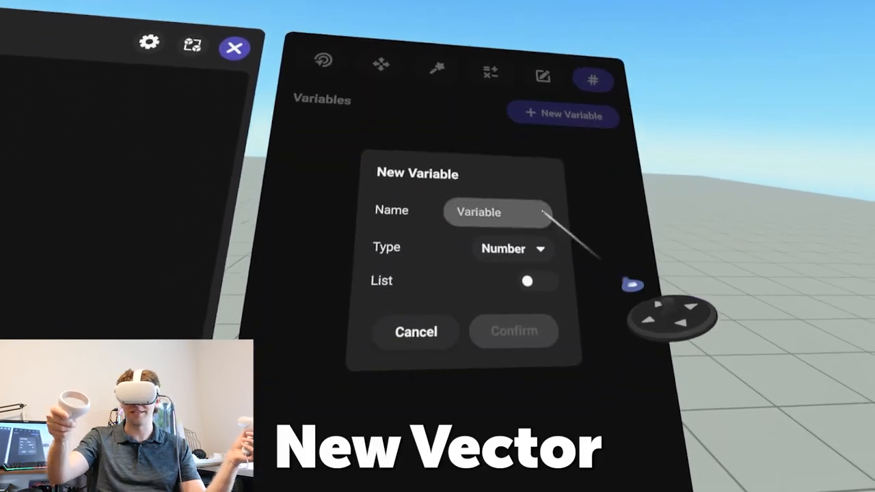
click(497, 212)
text(orgPos)
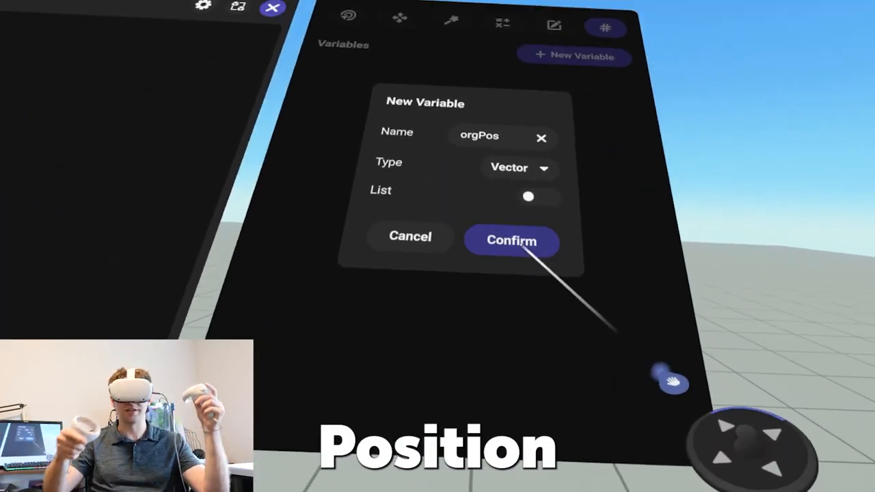
click(512, 240)
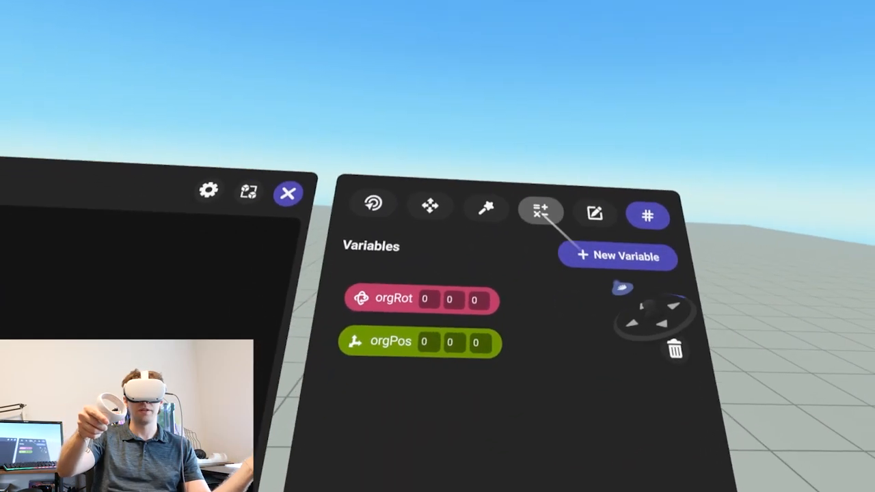
Step: Add a 'when world is started' rule setting orgPos and orgRot from self's position and rotation
click(540, 211)
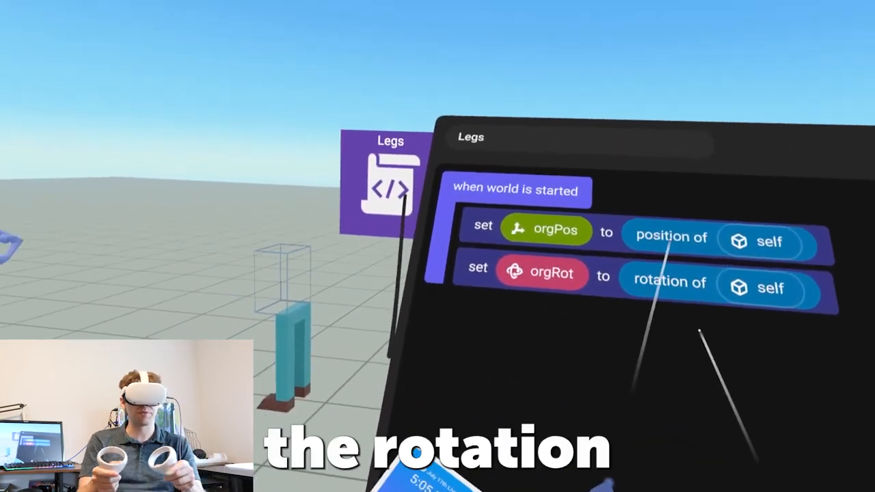
click(539, 172)
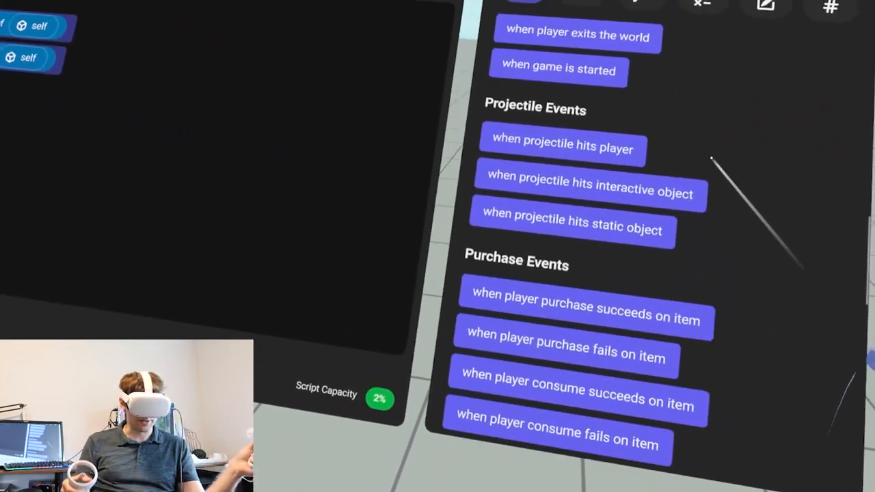
Step: Send a Return event on player exit or release, moving and rotating to orgPos and orgRot
scroll(down, 3)
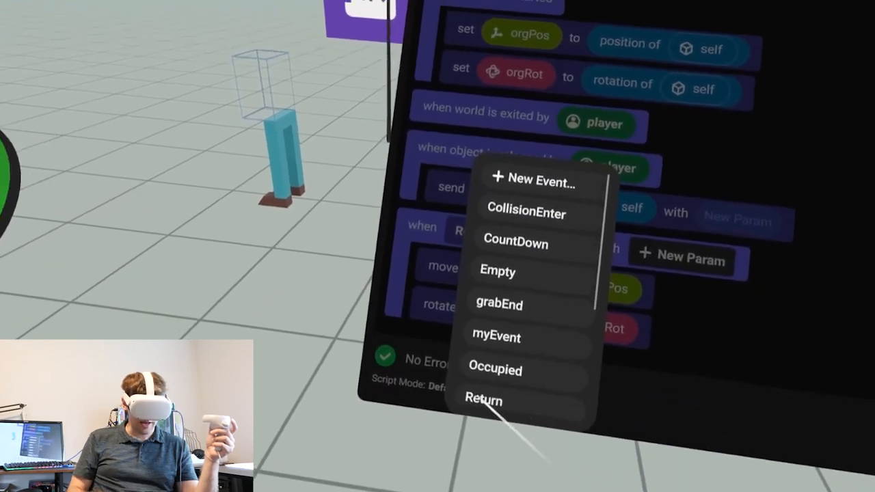
click(484, 400)
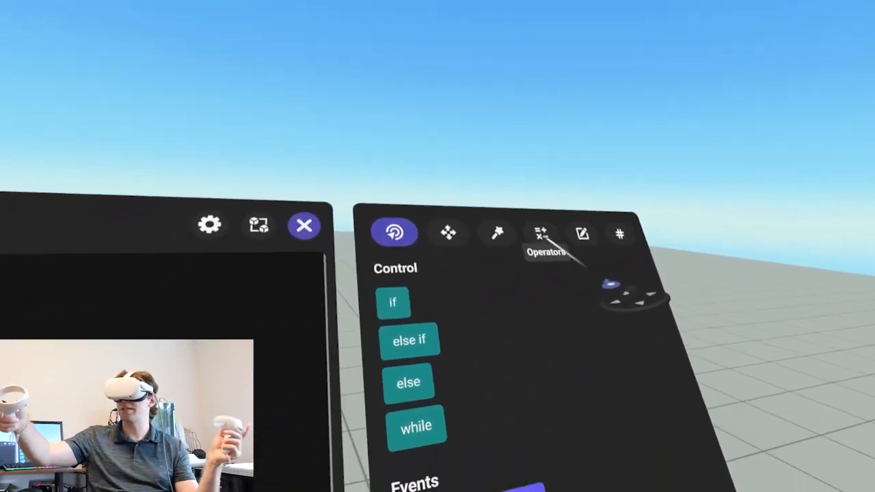
click(543, 233)
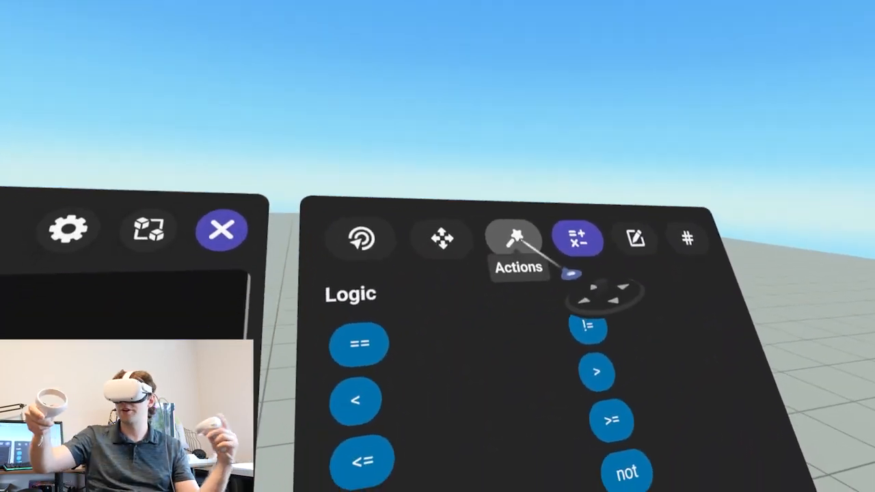
click(512, 239)
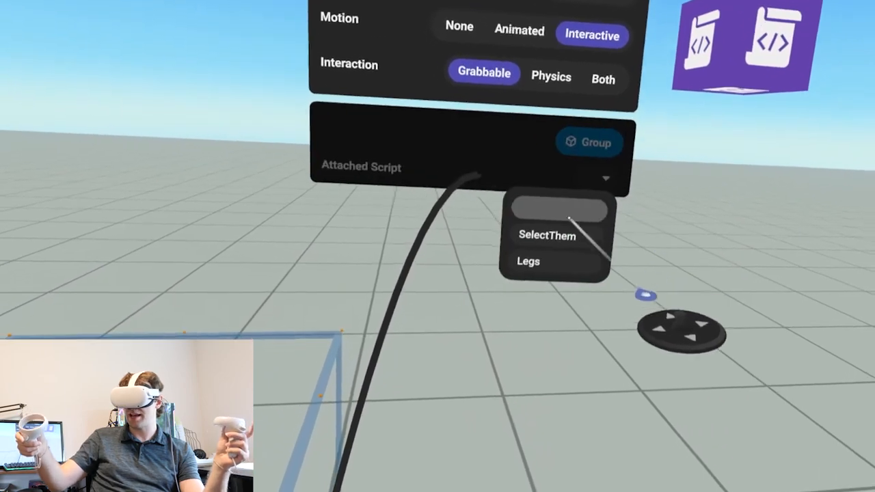
Step: Set the legs group's Attached Script to Legs, exposing the orgRot and orgPos fields
click(528, 261)
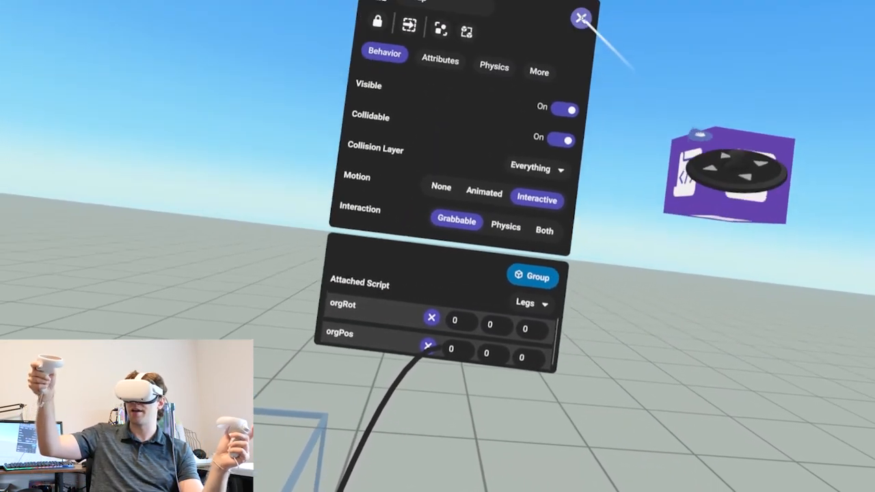
click(581, 17)
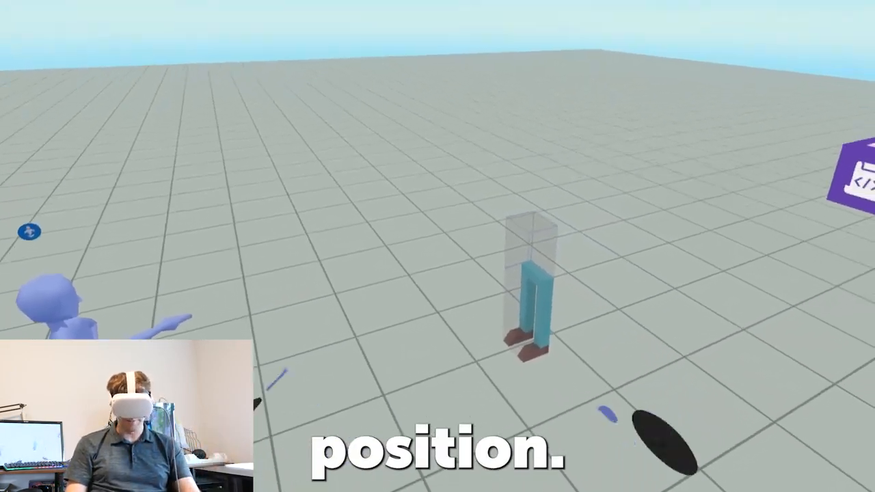
click(493, 317)
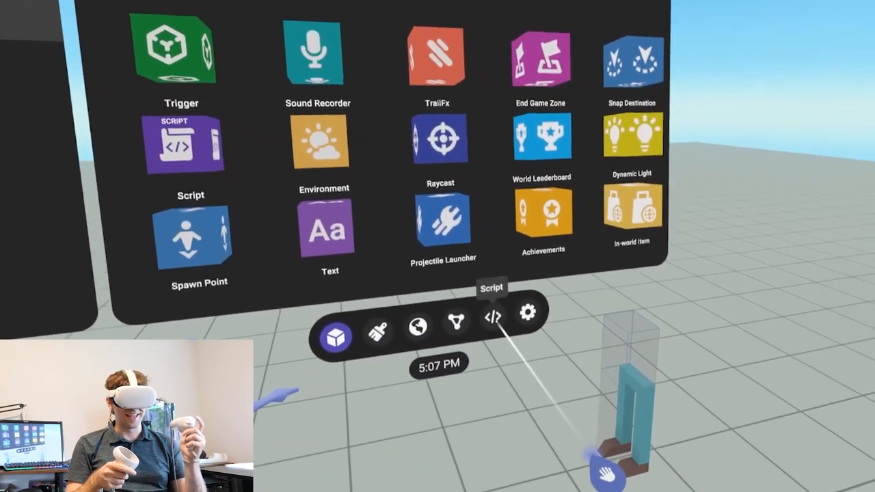